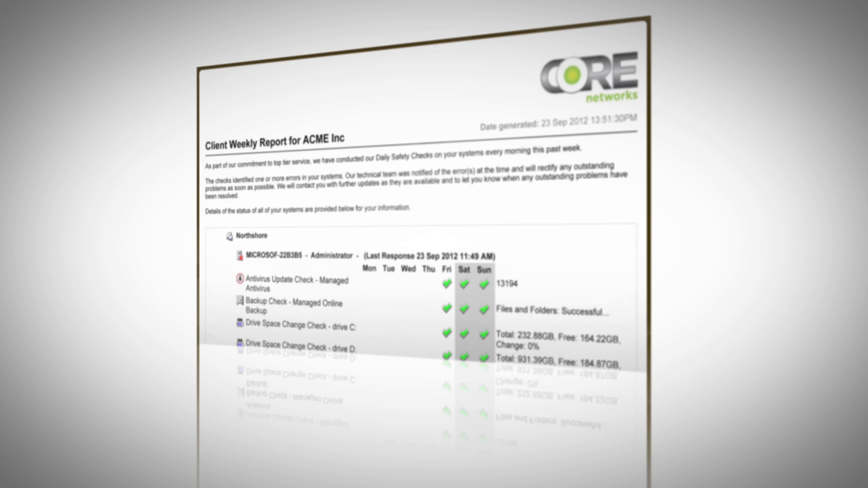
Scroll the portal home page and start a new blank service ticket via Create a Ticket.
scroll(down, 3)
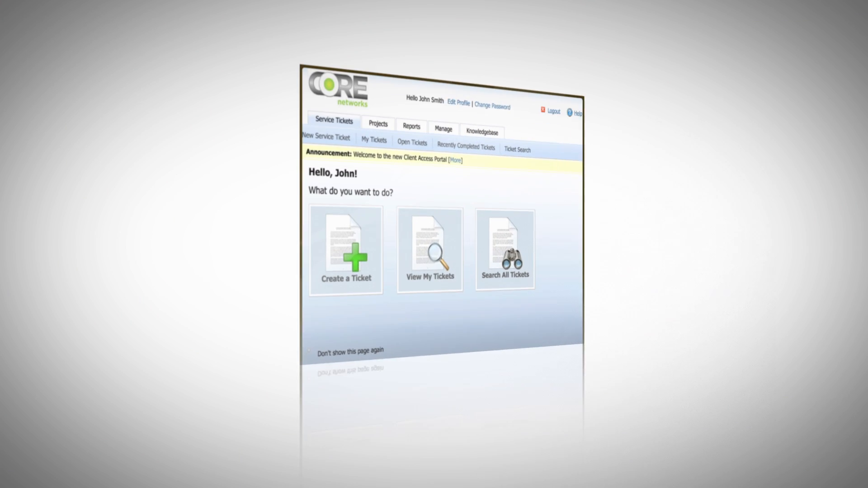
click(345, 250)
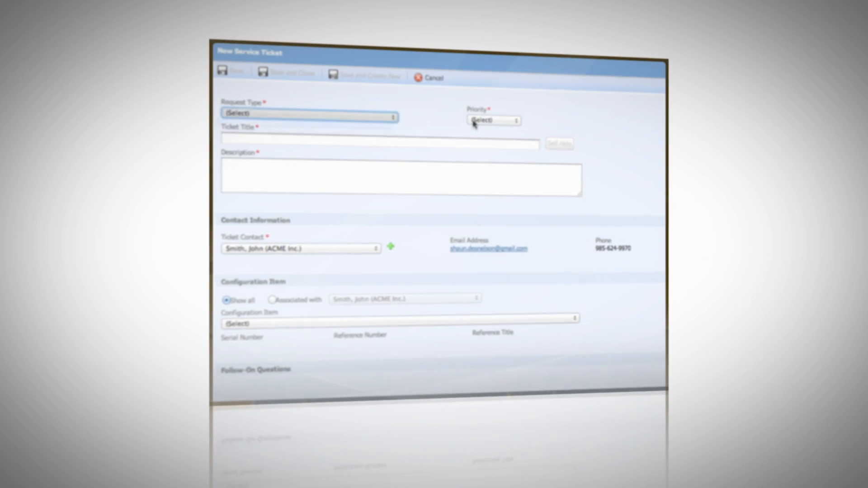